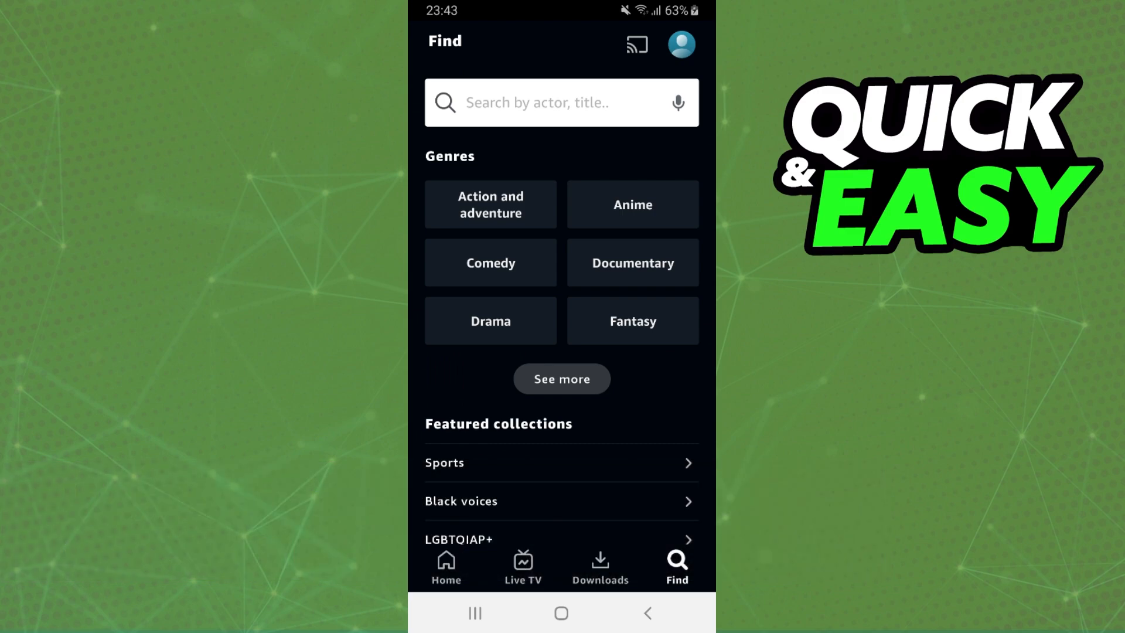
pyautogui.moveTo(502, 423)
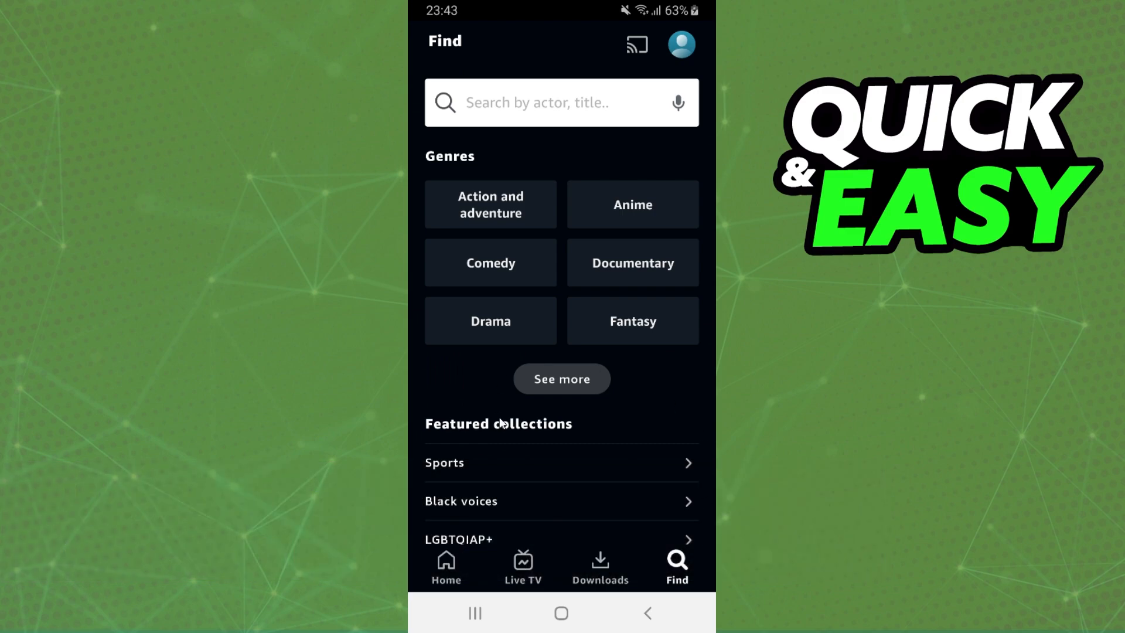
pyautogui.moveTo(550, 461)
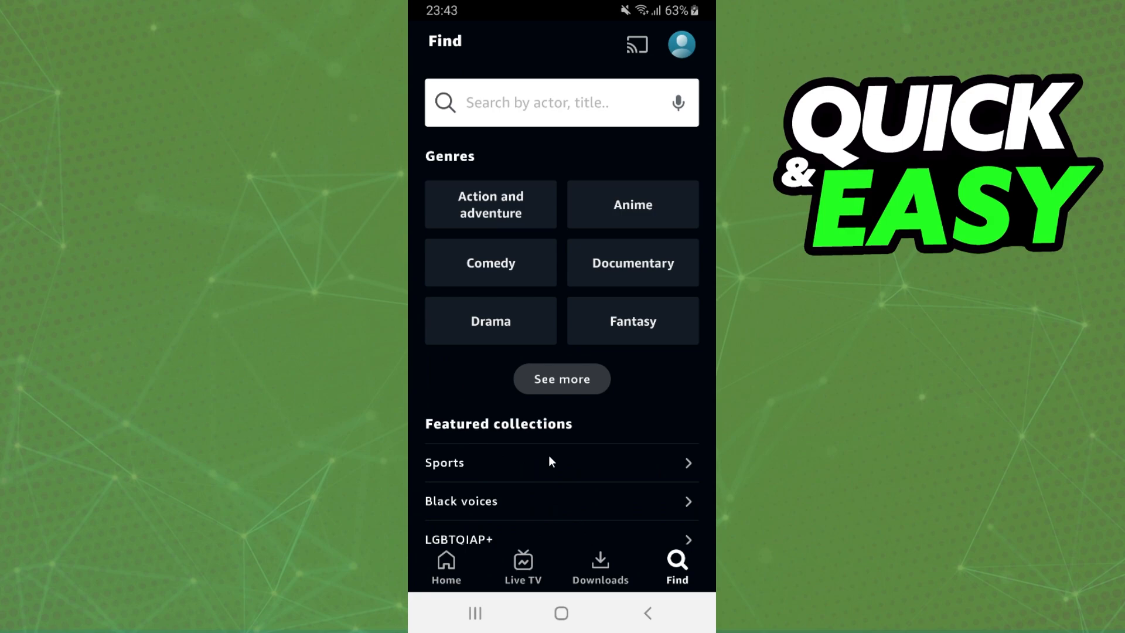
pyautogui.moveTo(561, 615)
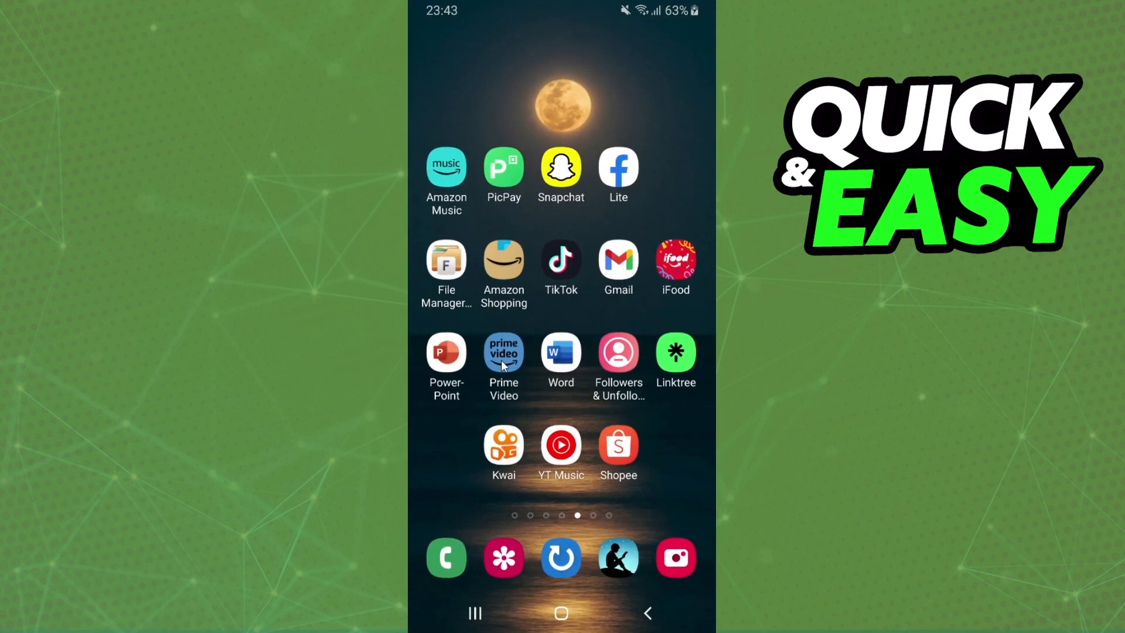
# Launch Prime Video from the home screen and go to its Find page of genres
pyautogui.click(503, 352)
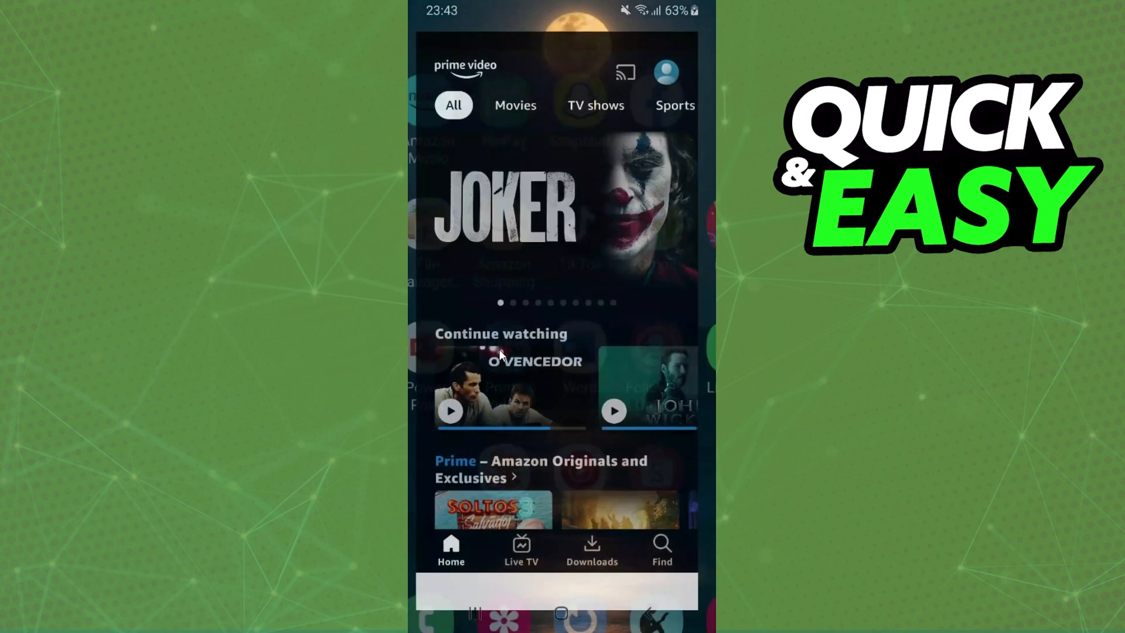
pyautogui.click(661, 551)
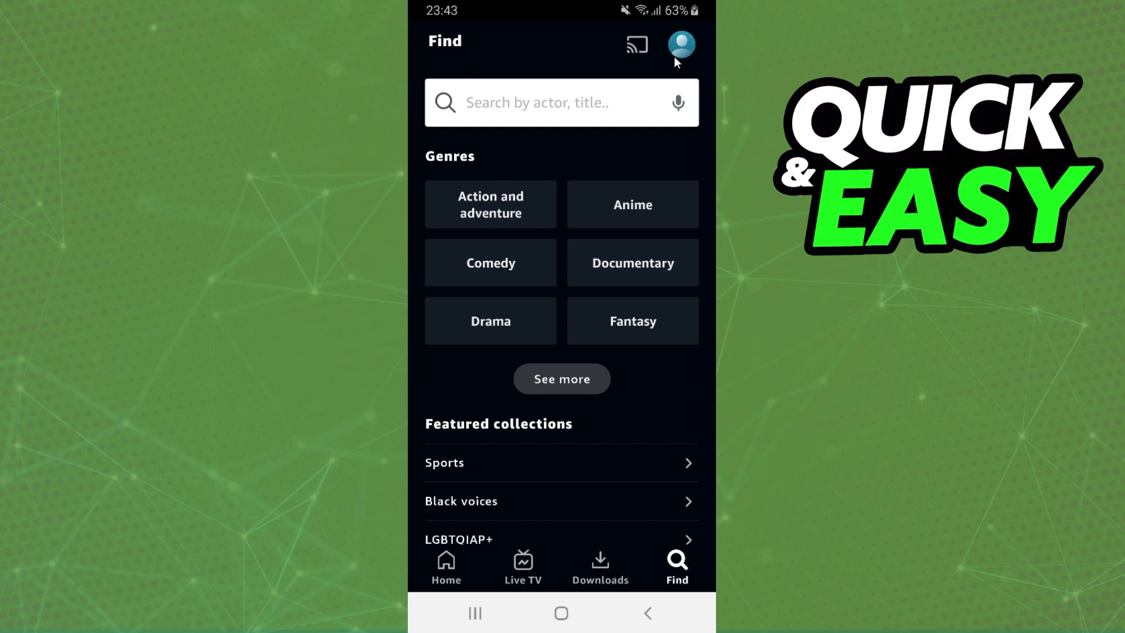
pyautogui.moveTo(638, 36)
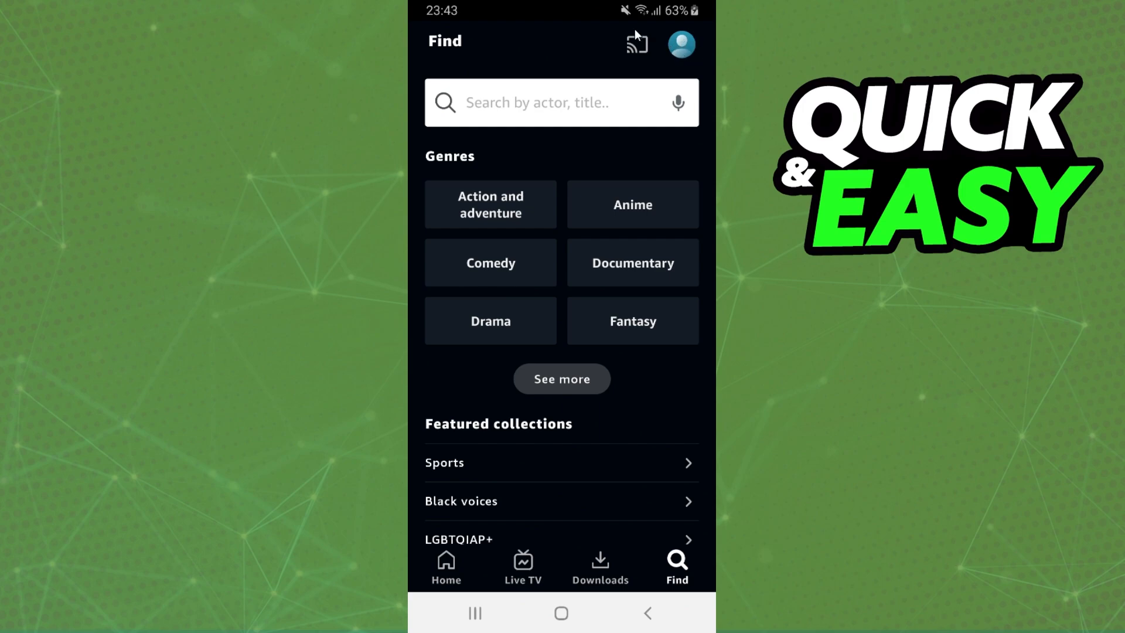
# Open the Prime Video profile page with the empty Watchlist and purchases
pyautogui.click(680, 44)
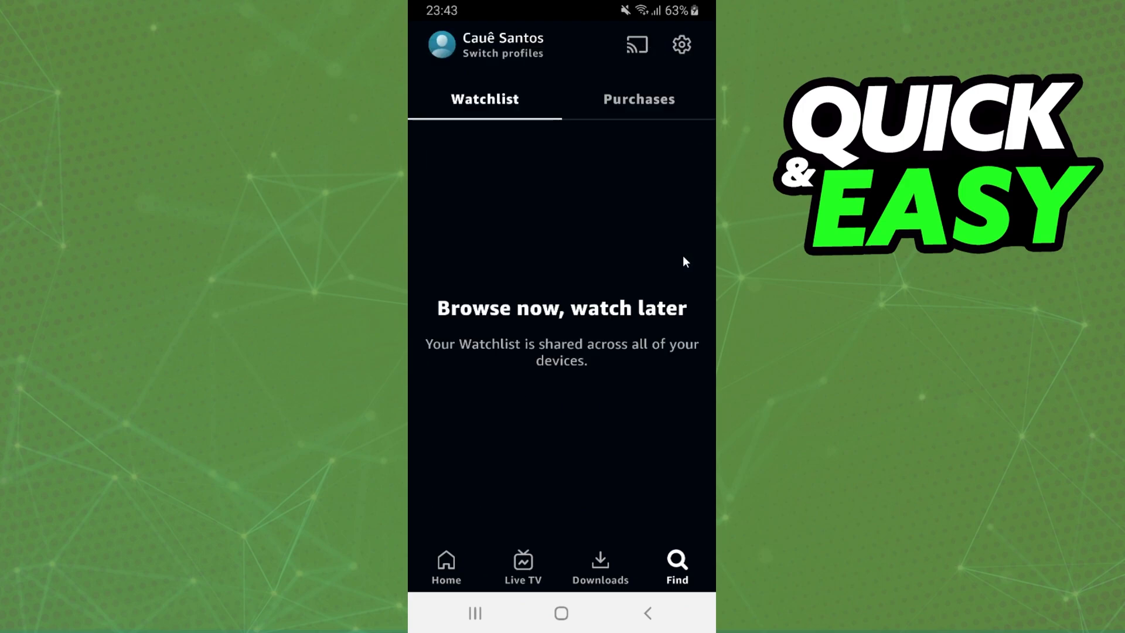
pyautogui.moveTo(483, 127)
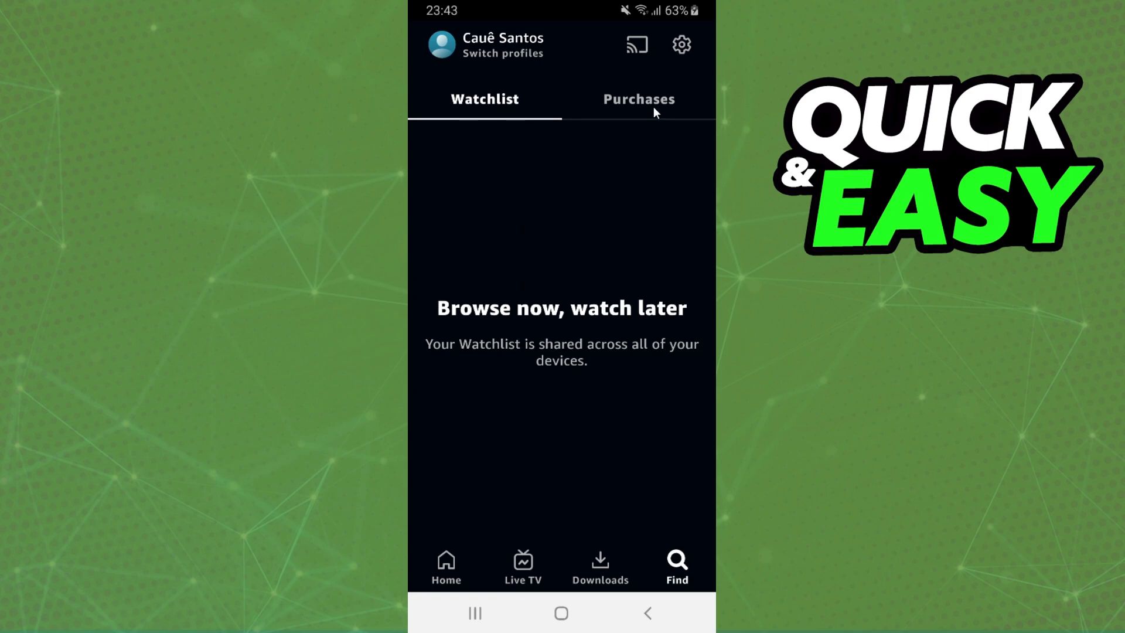
pyautogui.moveTo(681, 51)
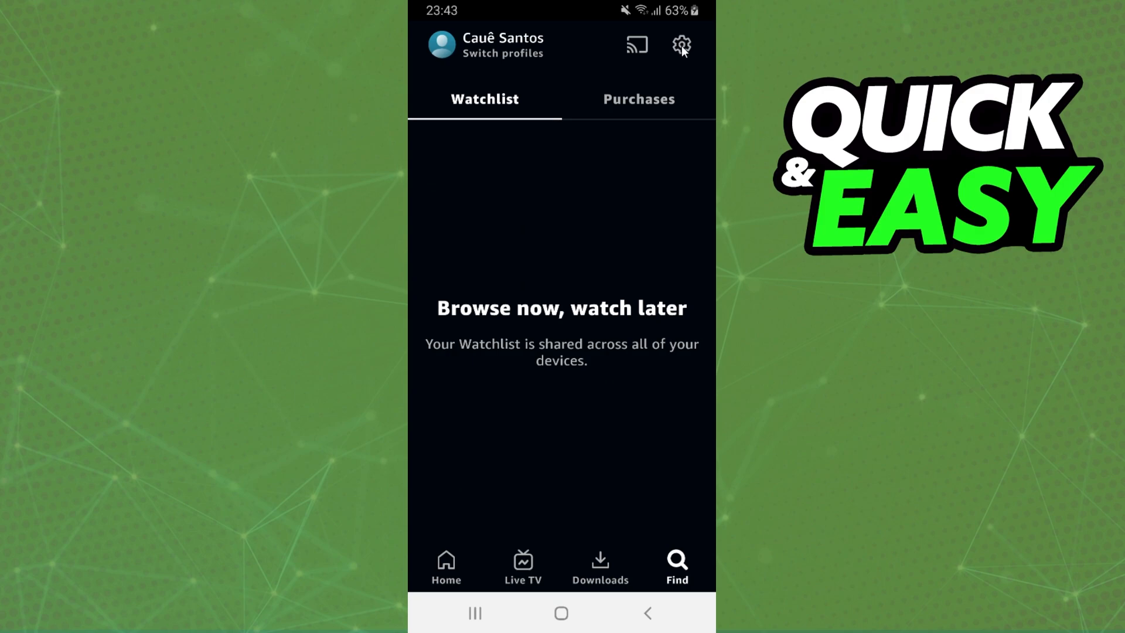
# In Prime Video Settings, choose 'Sign out of all Amazon apps' to bring up confirmation
pyautogui.click(680, 45)
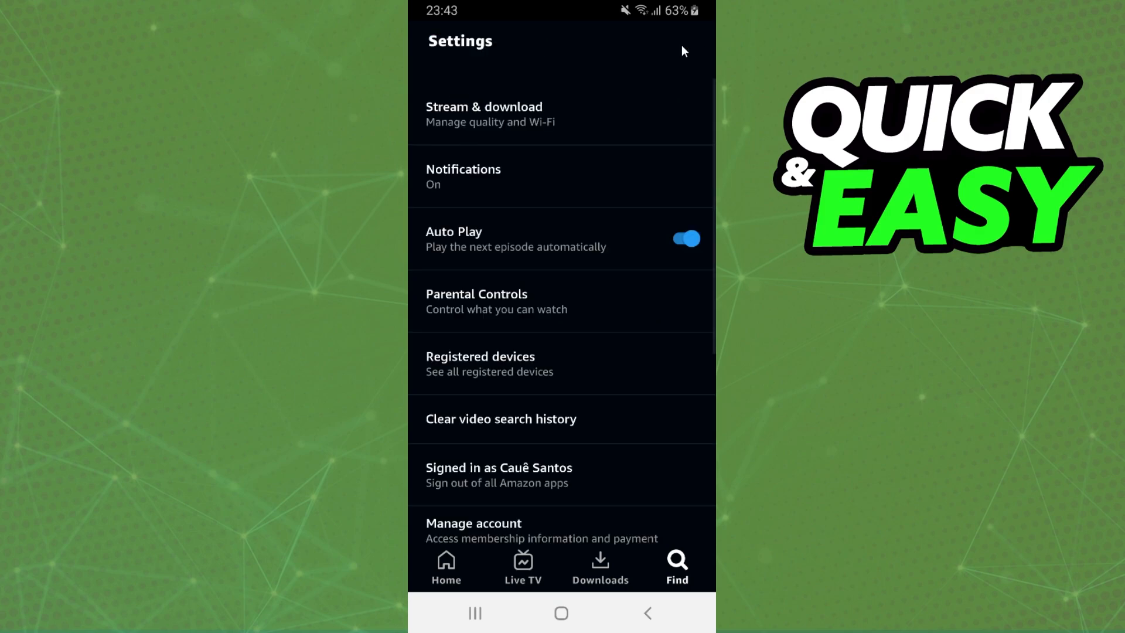
pyautogui.moveTo(601, 487)
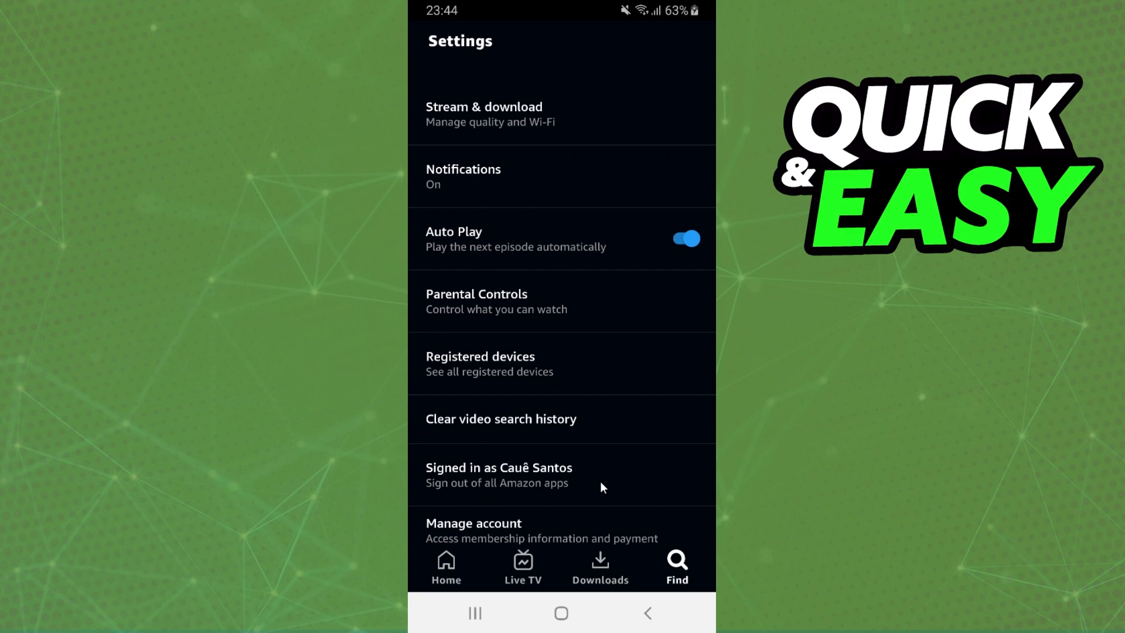
pyautogui.moveTo(522, 431)
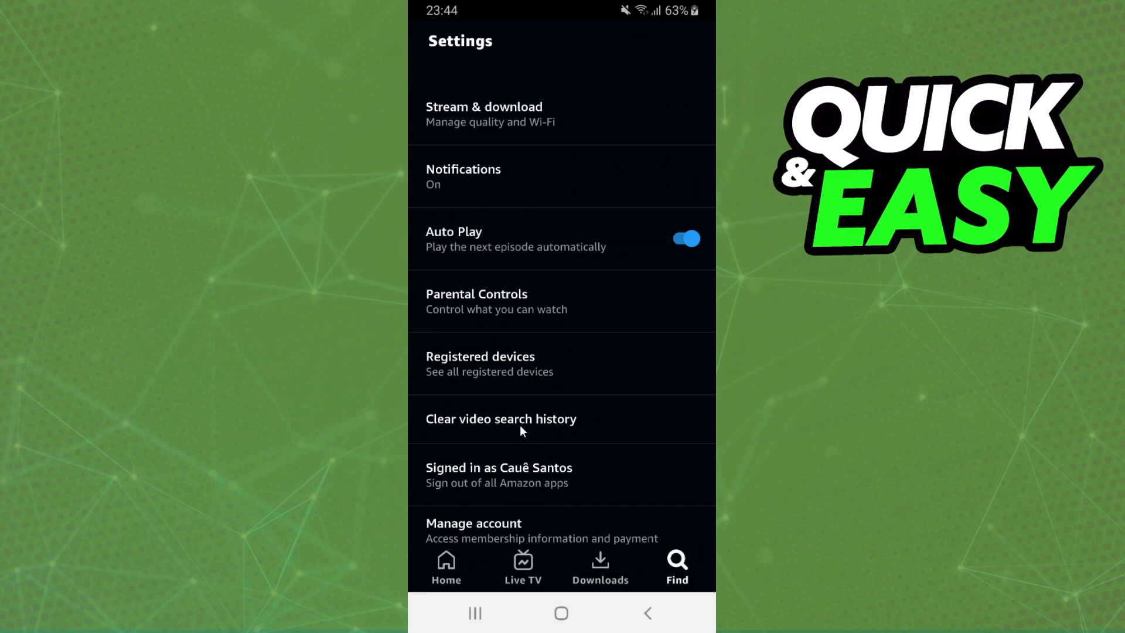
pyautogui.moveTo(492, 495)
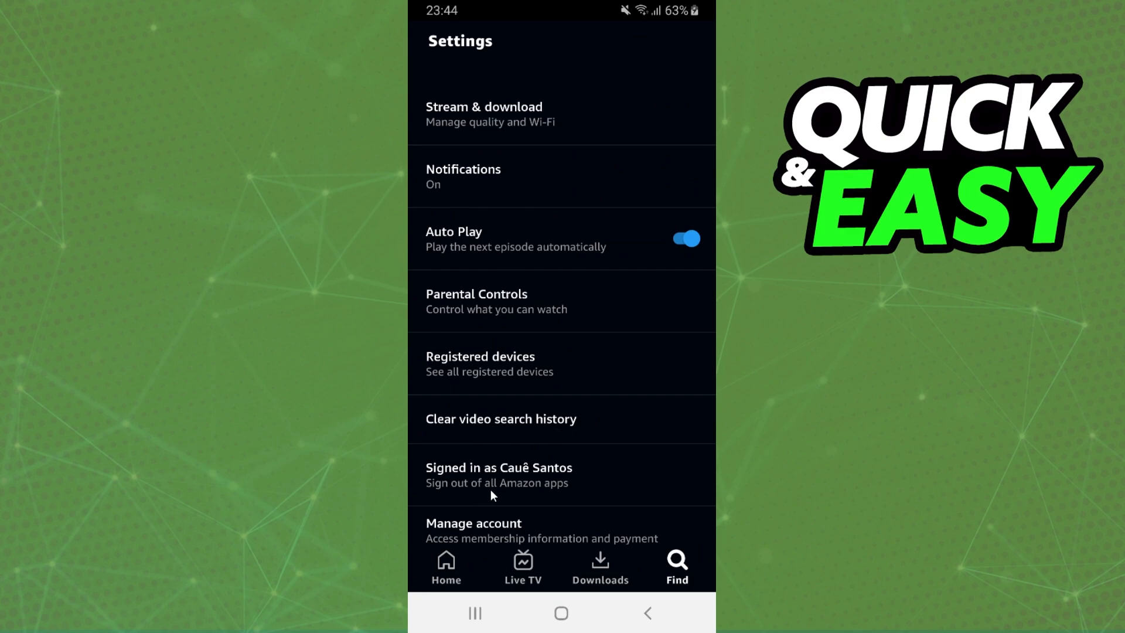
pyautogui.moveTo(543, 474)
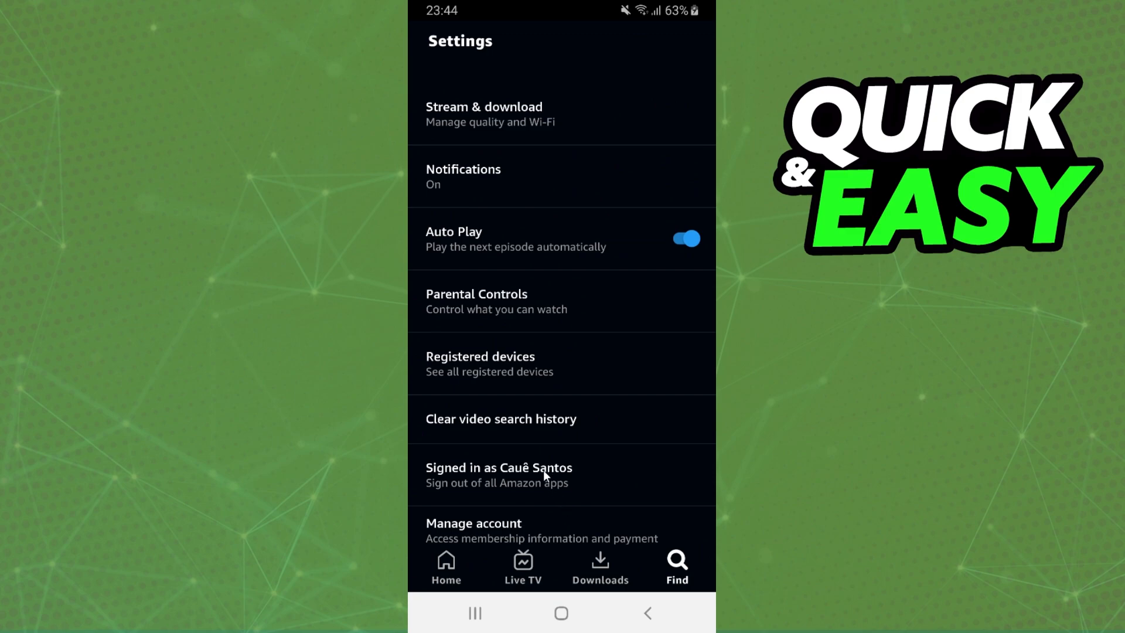
pyautogui.click(499, 474)
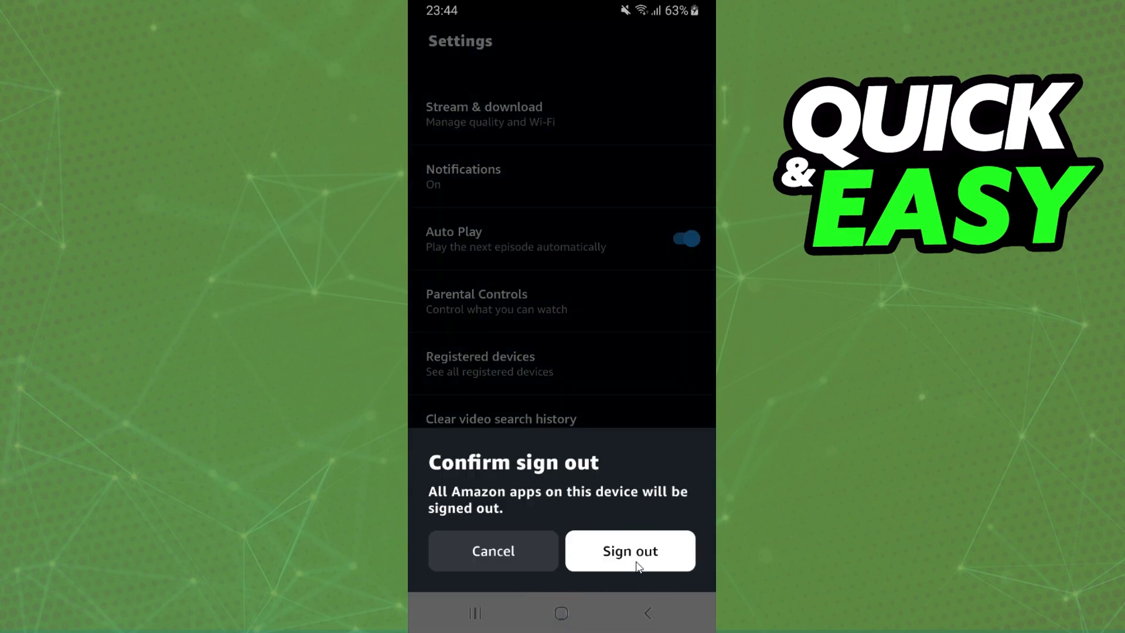
pyautogui.moveTo(648, 579)
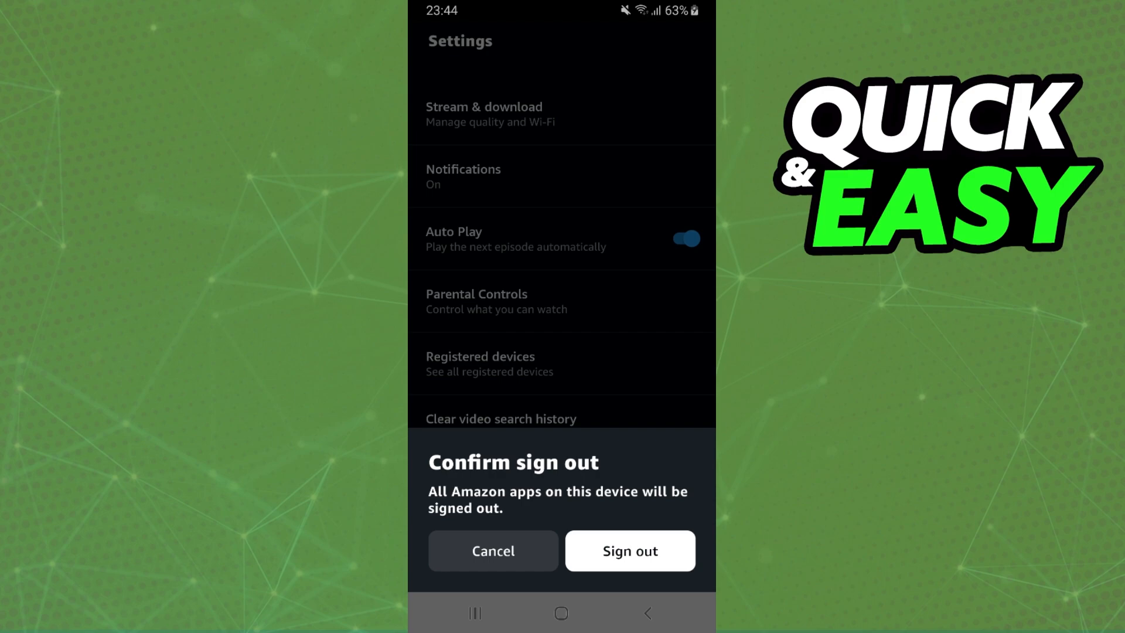
# Confirm Sign out of all Amazon apps, returning to the Android home screen
pyautogui.click(630, 550)
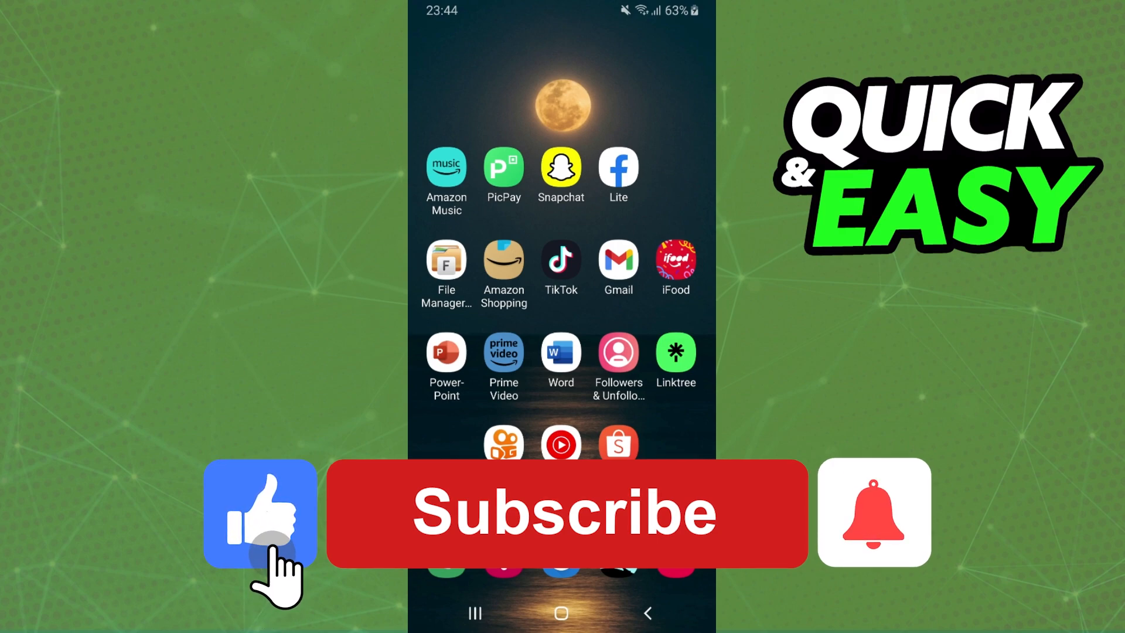
pyautogui.click(873, 512)
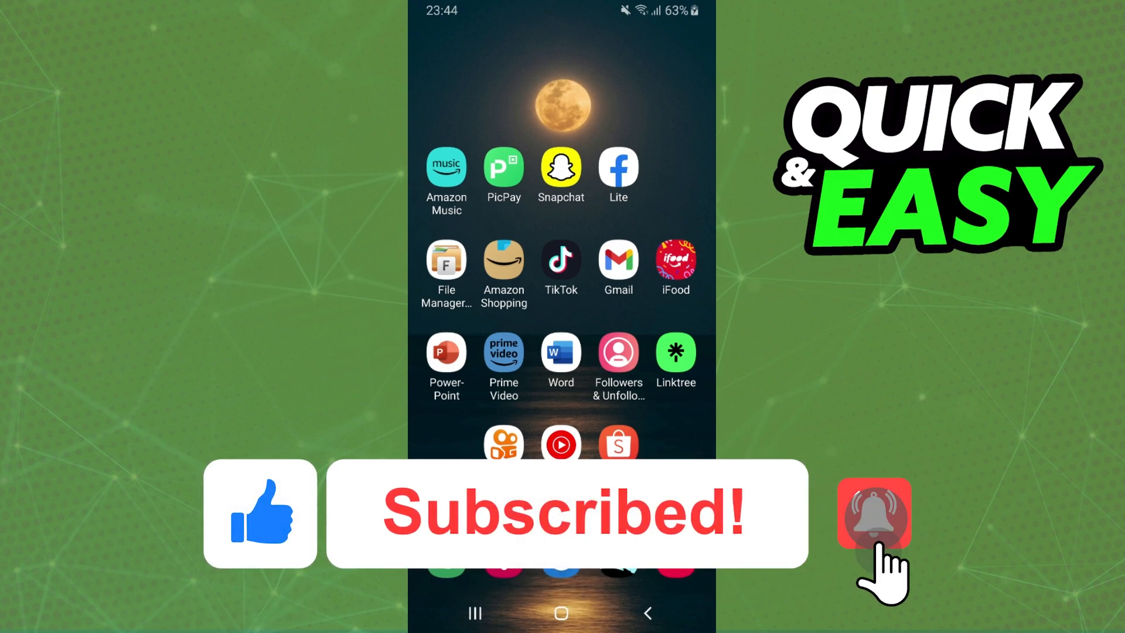
pyautogui.click(872, 511)
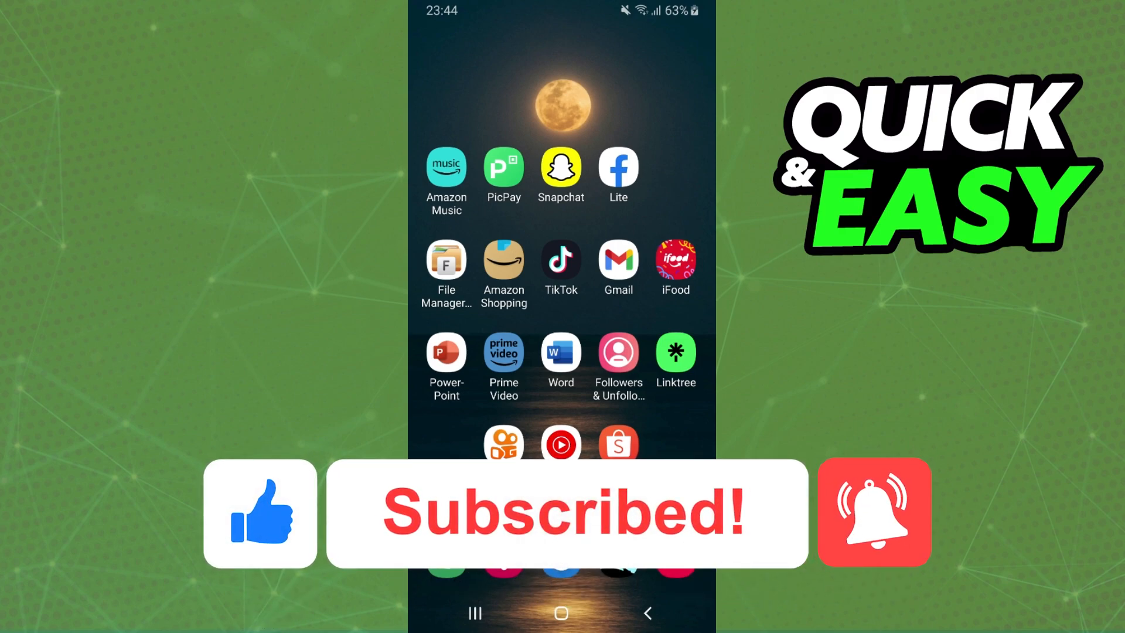